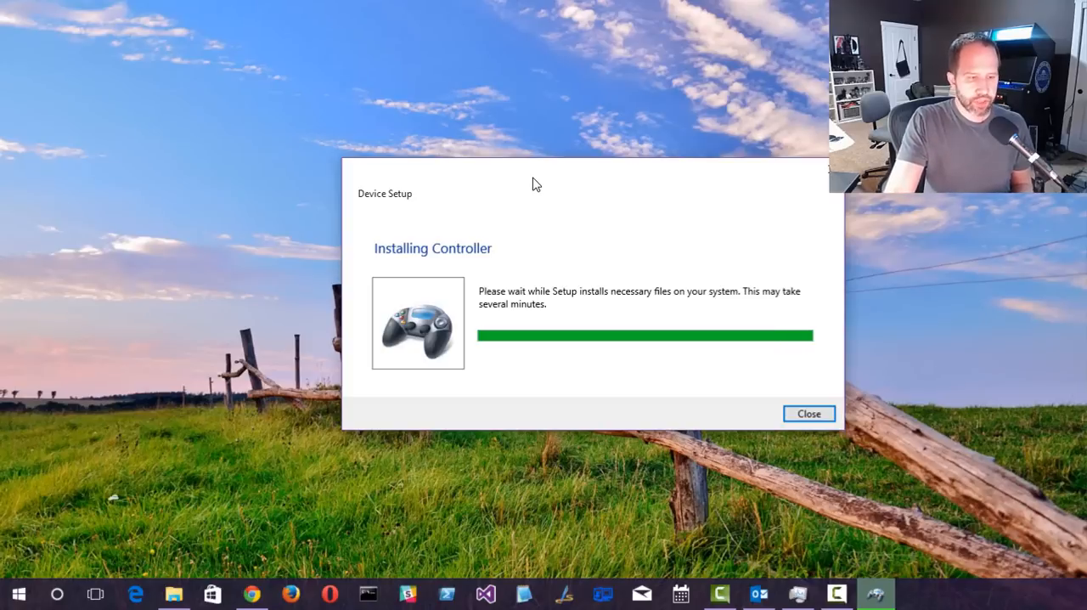
- Close the controller Device Setup window and bring up the Start menu
click(808, 414)
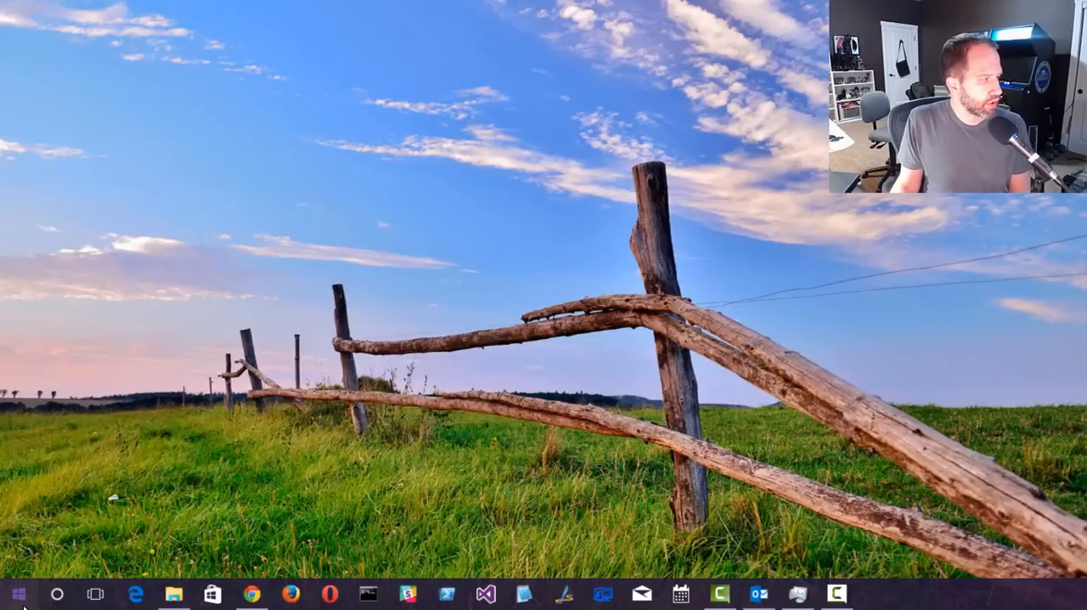
click(17, 593)
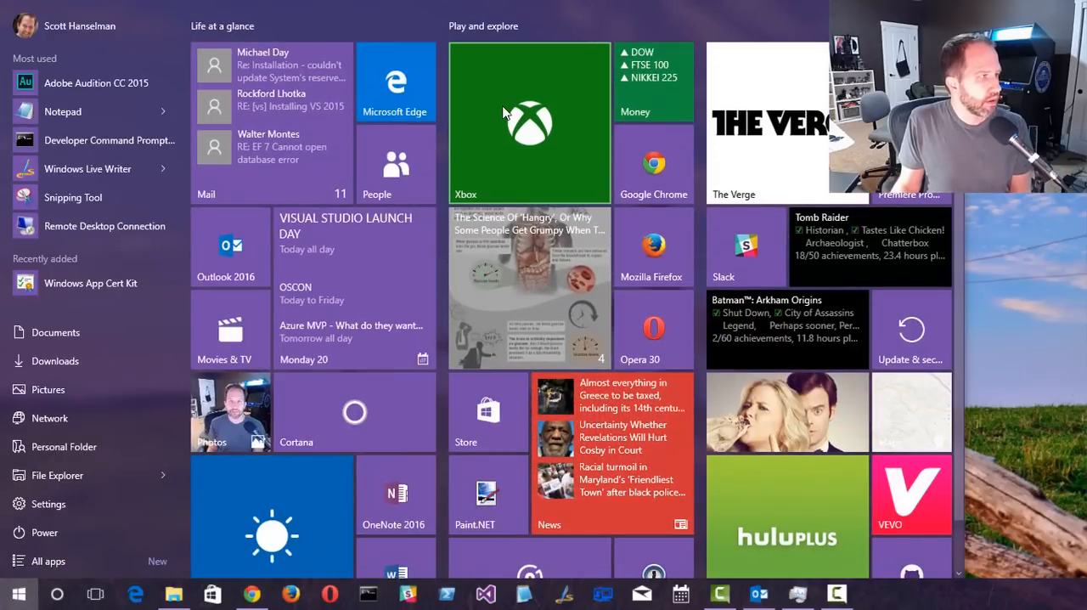
- Launch the Xbox app, go to Connect and stream the XboxOne playing LEGO Batman 3
click(528, 119)
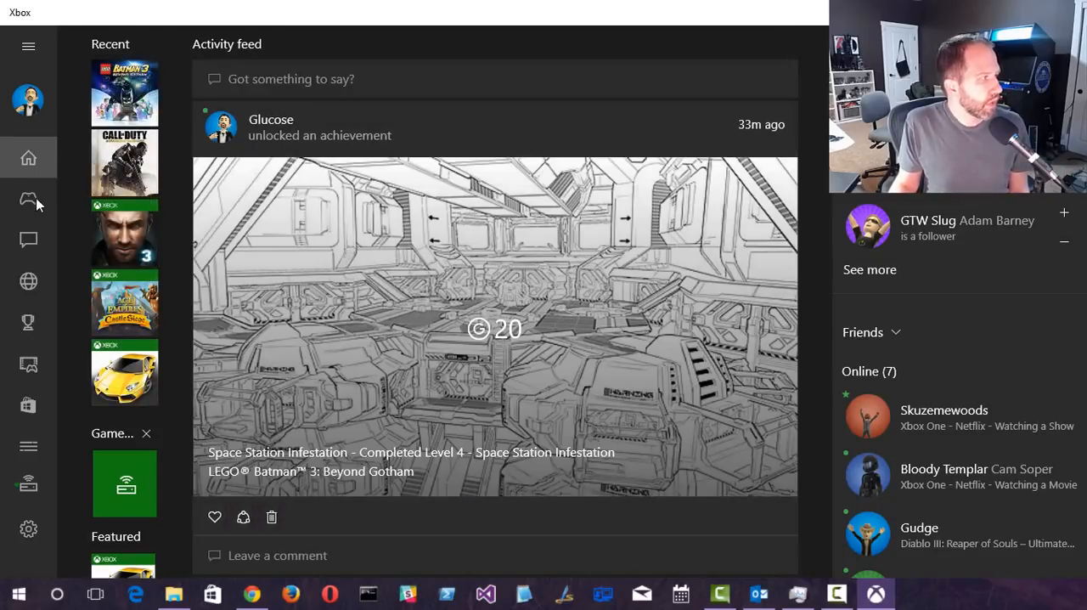
click(27, 199)
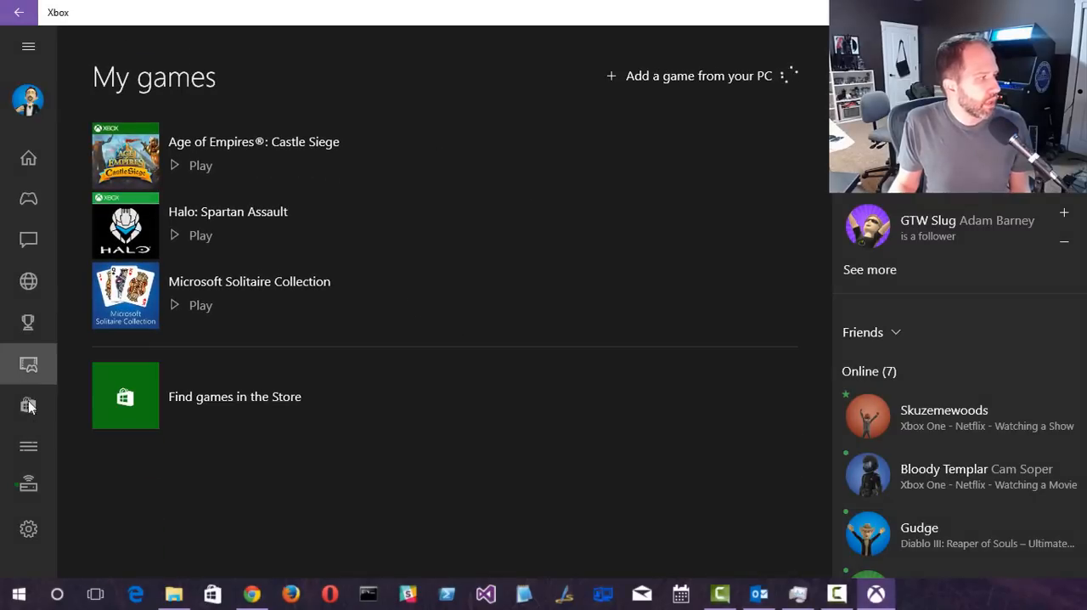
mouse_move(42, 487)
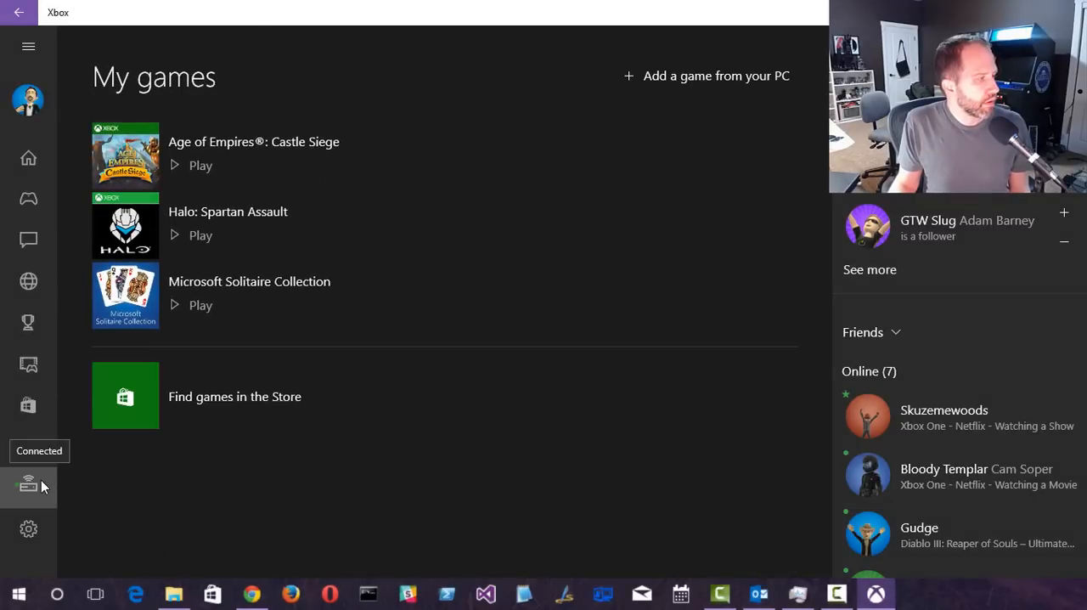
click(27, 486)
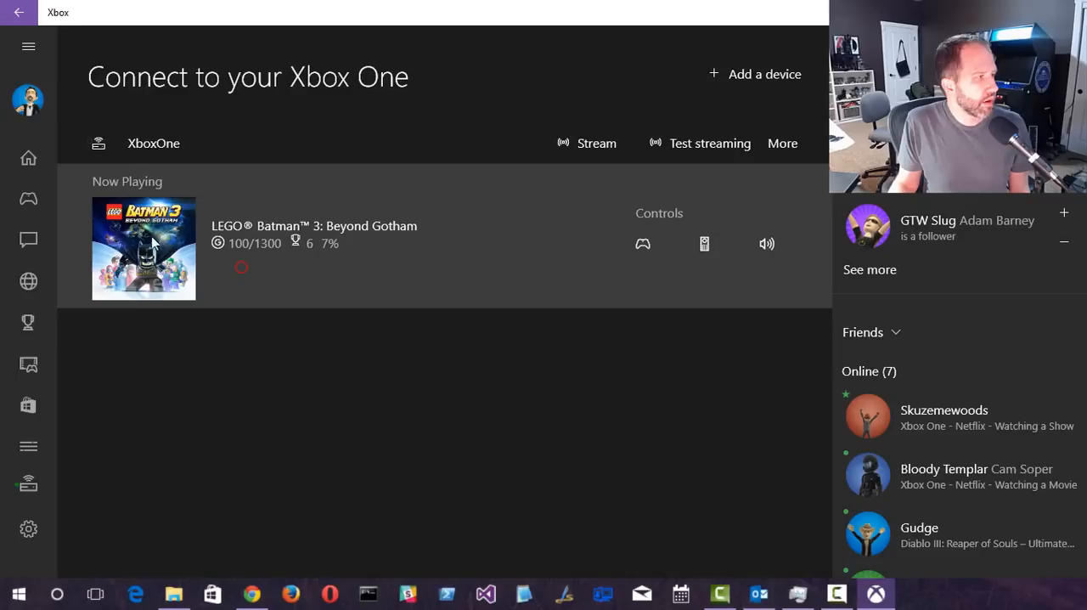
mouse_move(501, 136)
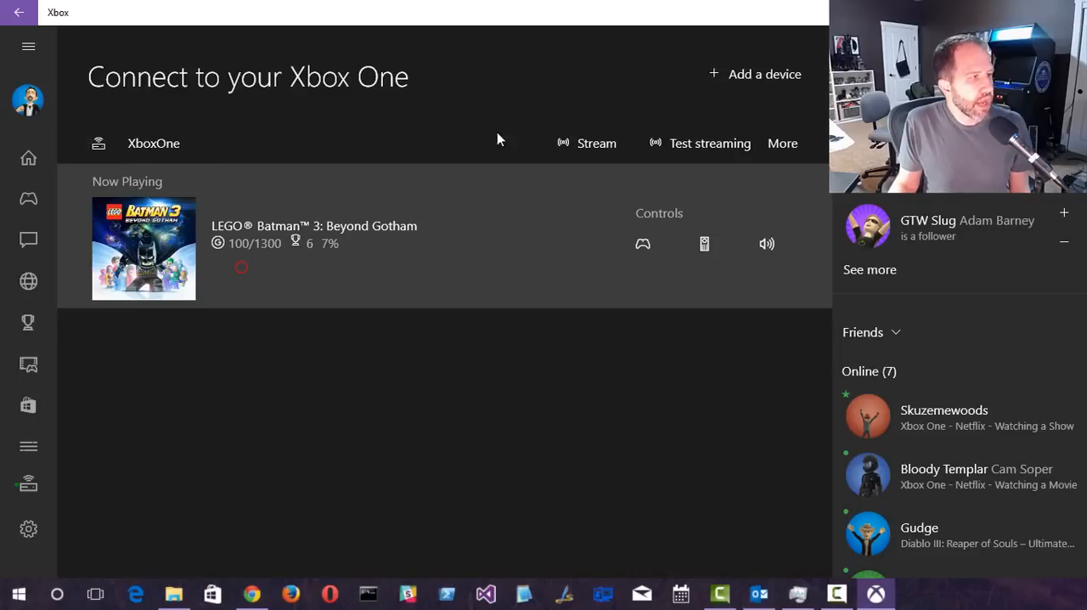
mouse_move(385, 151)
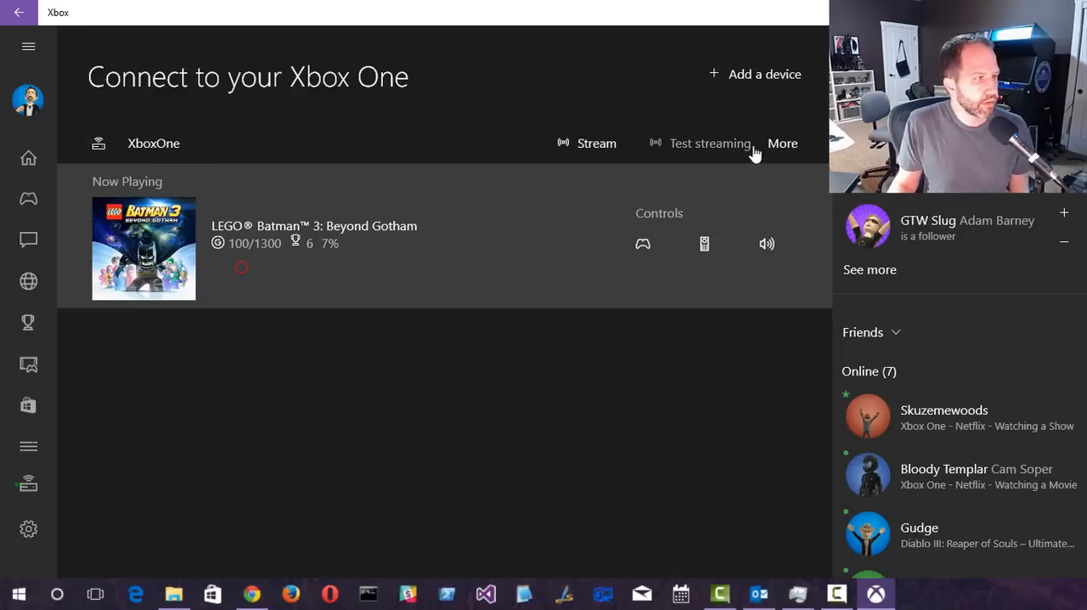
click(782, 143)
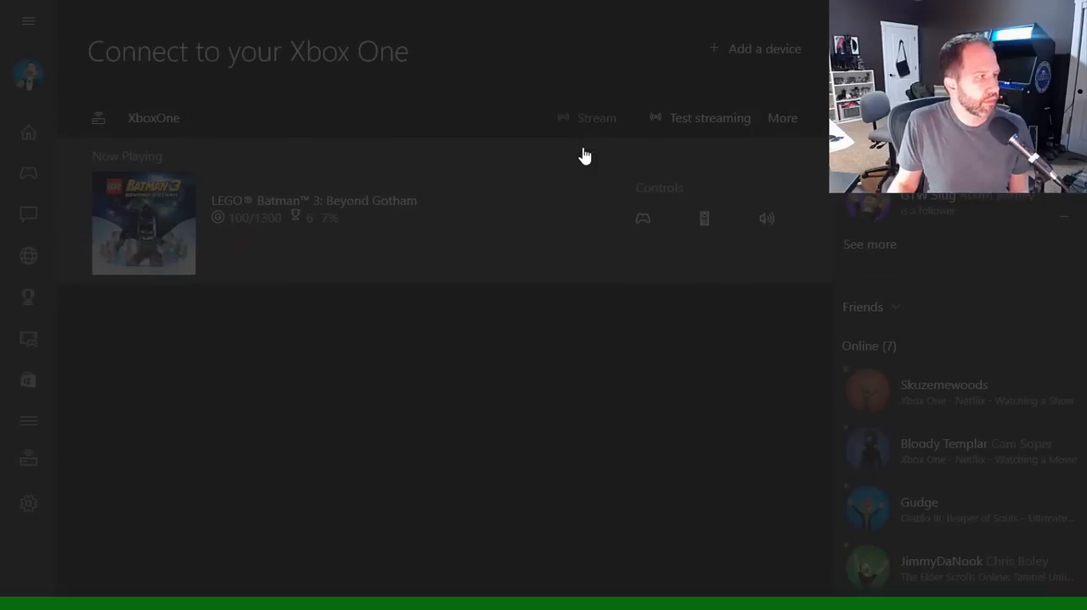
- Stop the stream, answer No thanks to the rating survey, and start streaming again
click(597, 119)
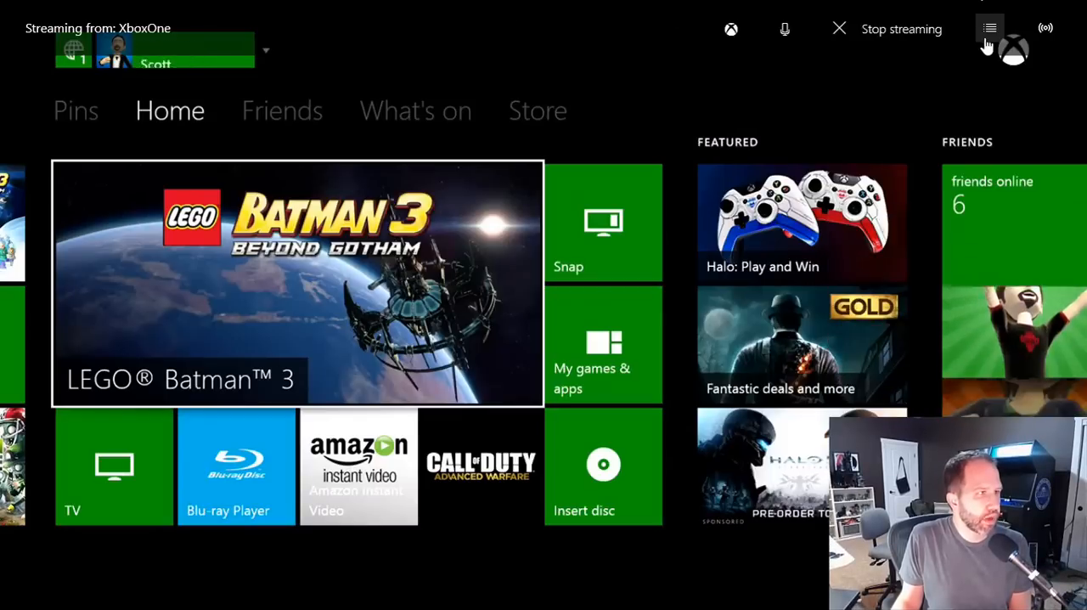
click(900, 27)
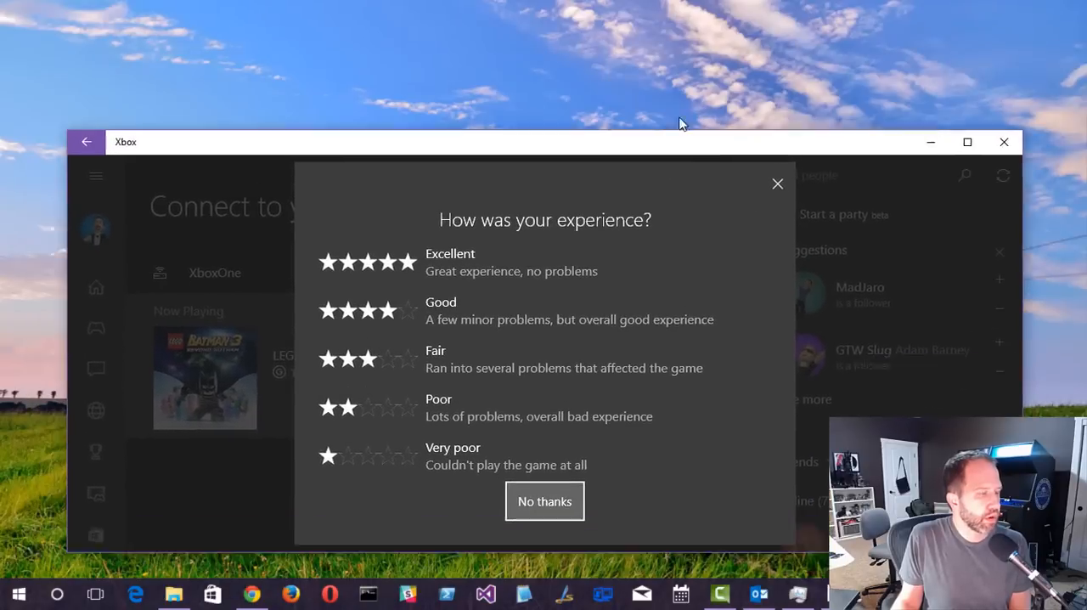
click(544, 501)
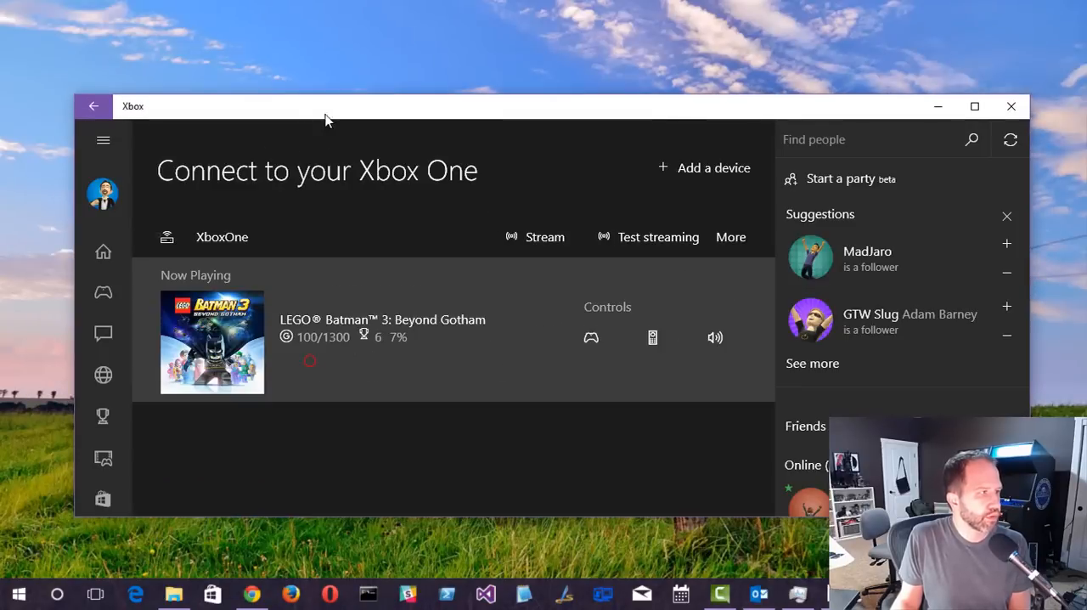
click(543, 238)
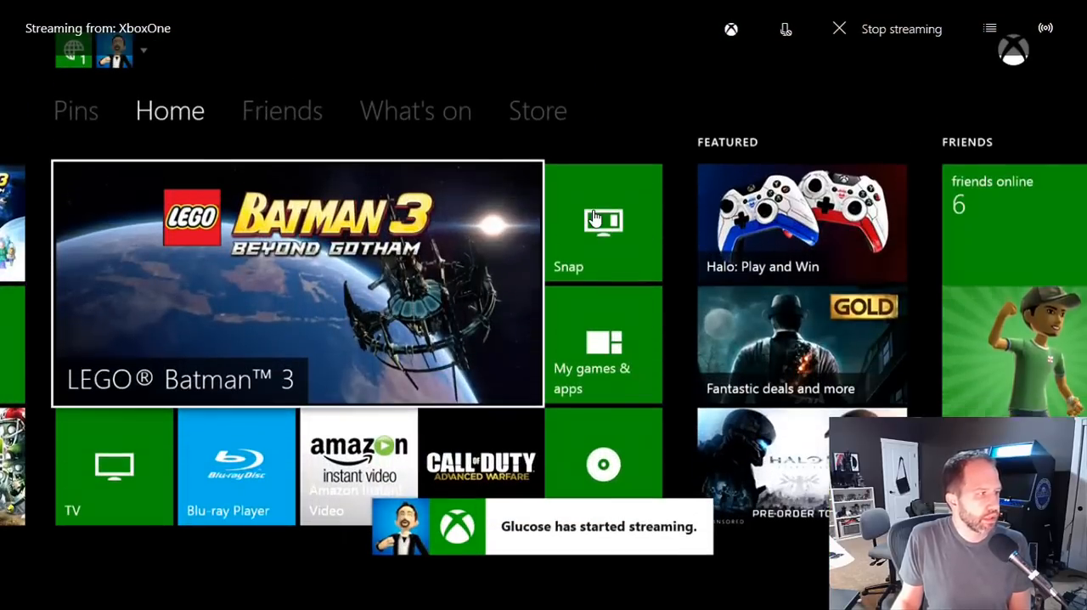
- Browse the streamed console dashboard from Pins back to Home
click(75, 111)
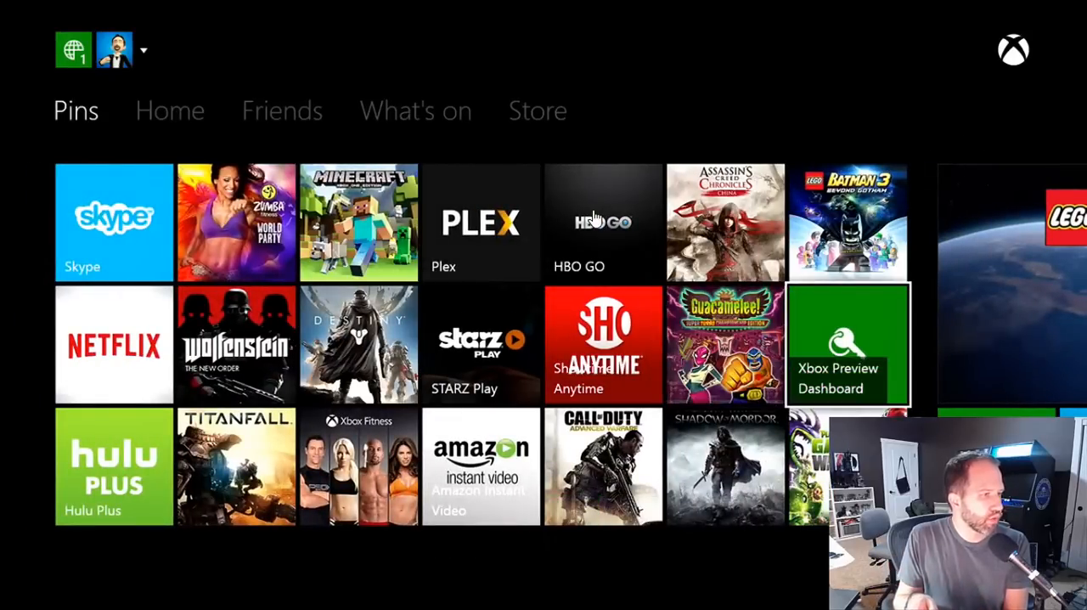
click(170, 111)
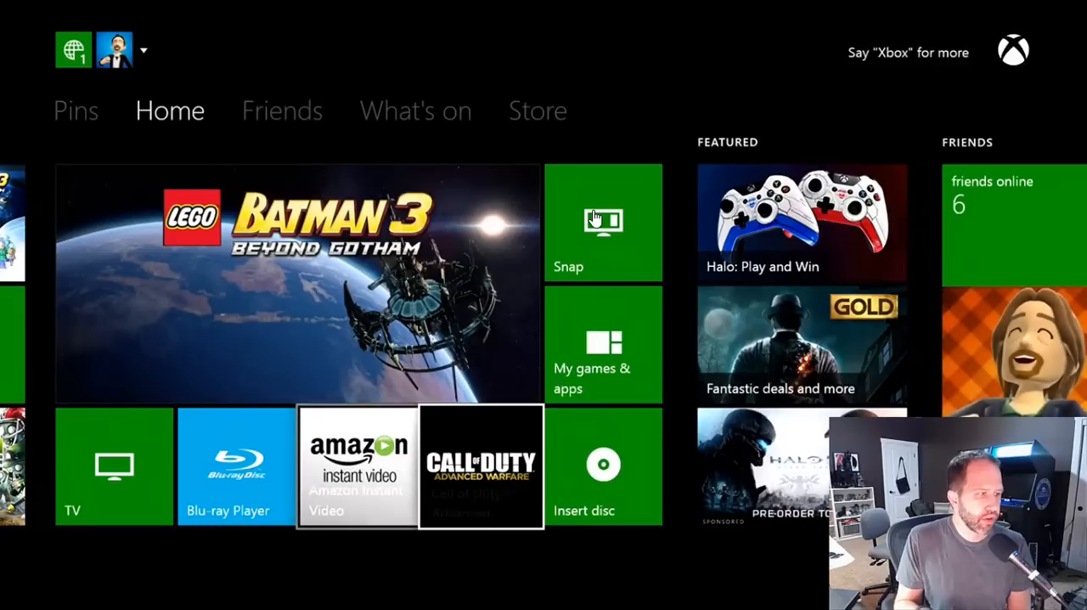
mouse_move(603, 343)
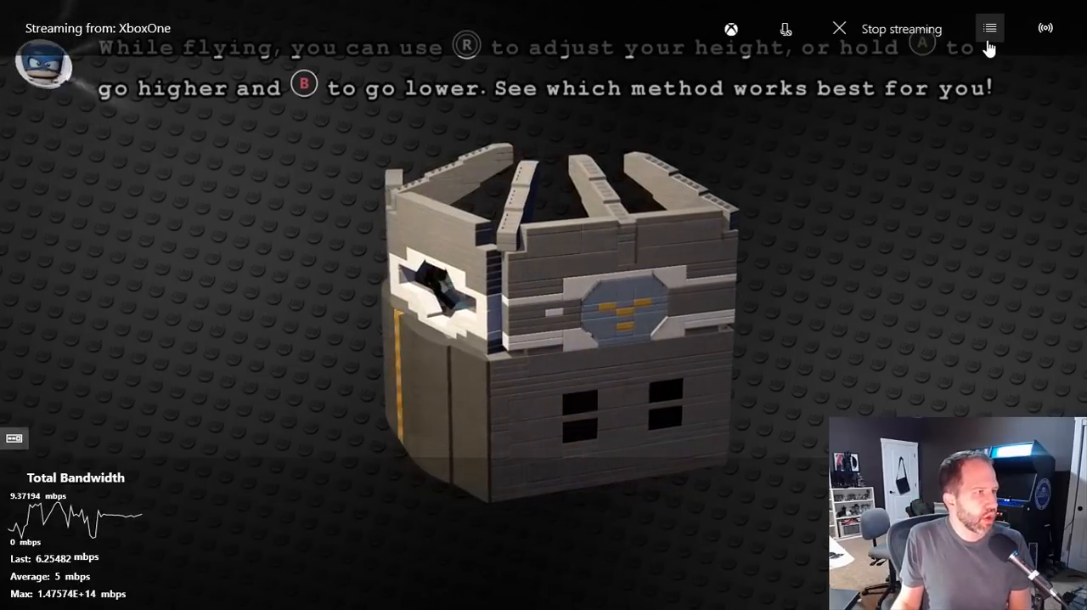
- Show the stream's bandwidth graph while playing LEGO Batman 3 into the Batcave
click(1047, 28)
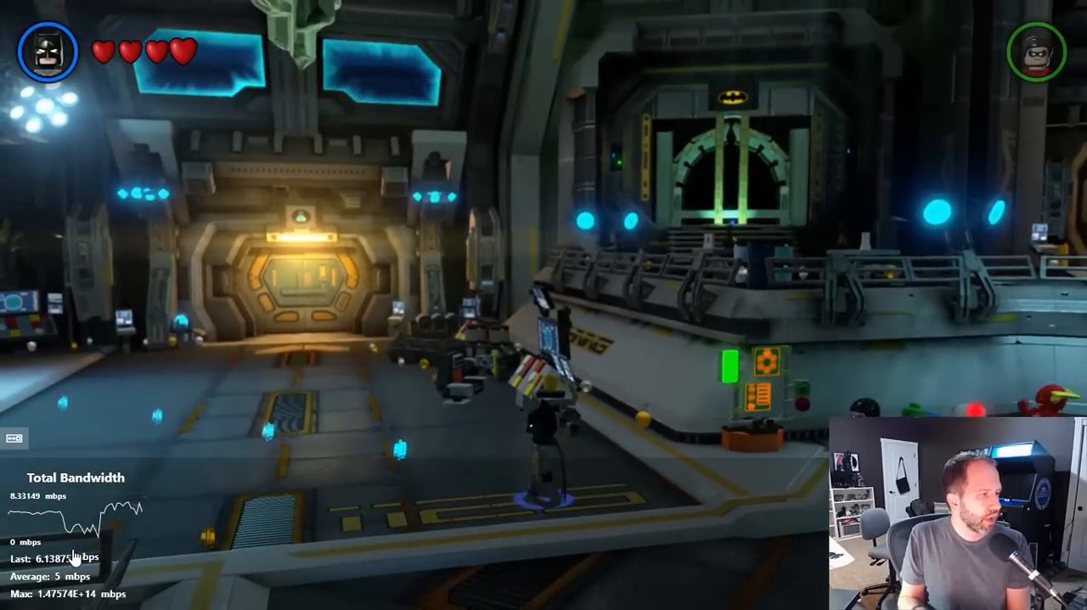
- Leave the game for the console Home with the Xbox guide button and switch away
key(Xbox)
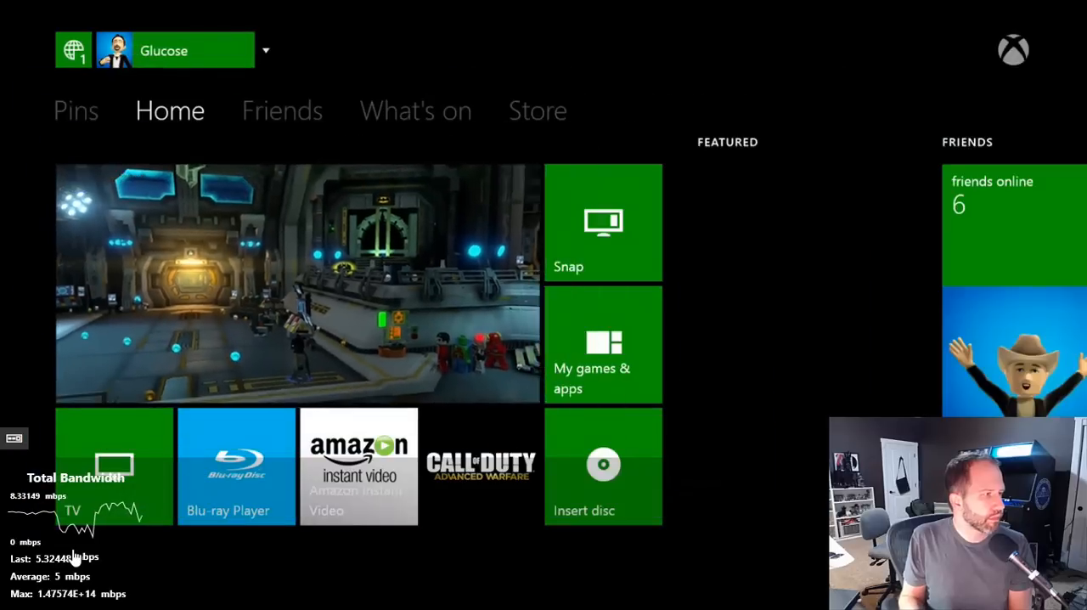
click(75, 110)
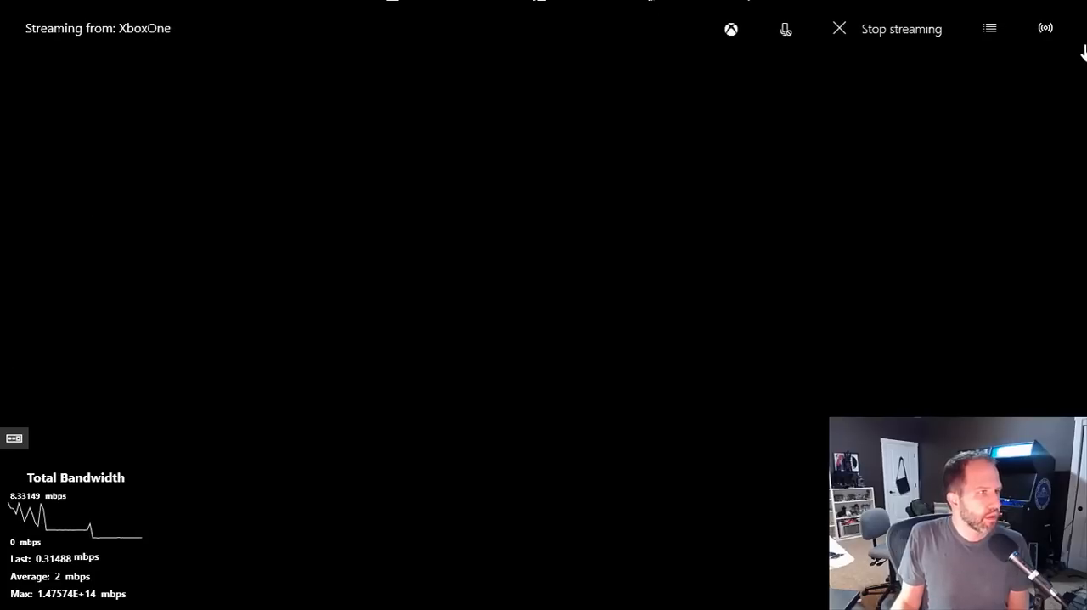
- Stop streaming and rate the session Excellent
click(992, 27)
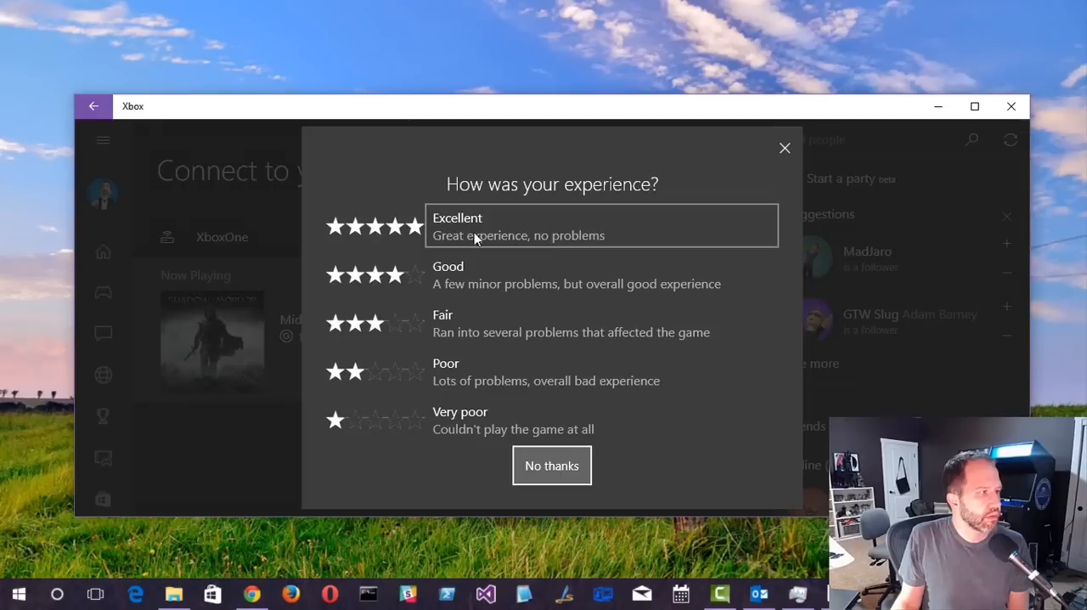
click(785, 148)
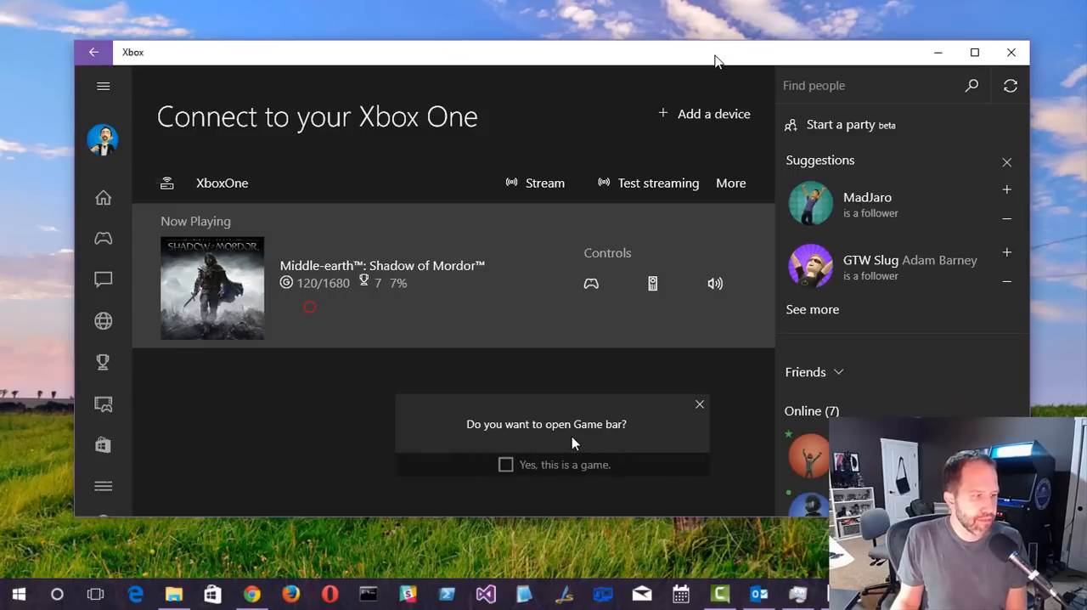
- Confirm 'Yes, this is a game.' so the Game bar opens over the Xbox app
click(700, 405)
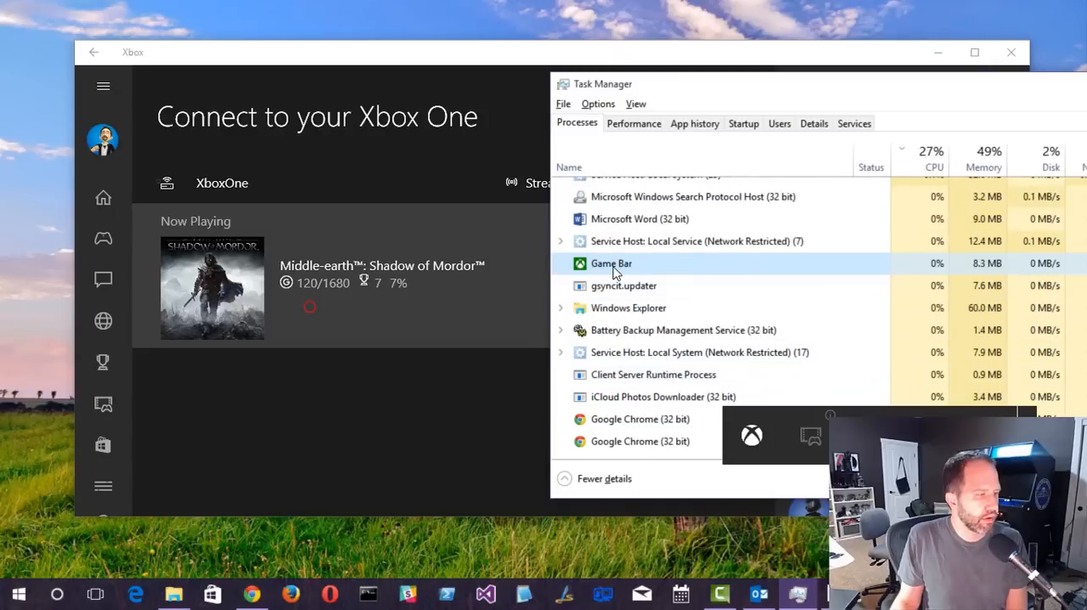
- Bring up the context menu for the Game Bar process in Task Manager
right_click(611, 264)
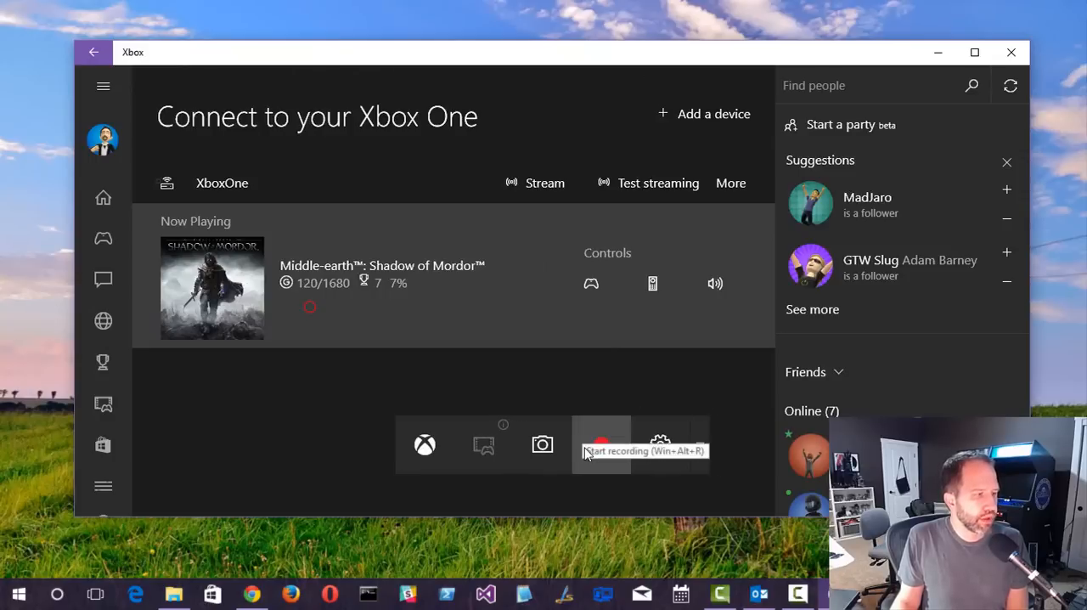
mouse_move(542, 445)
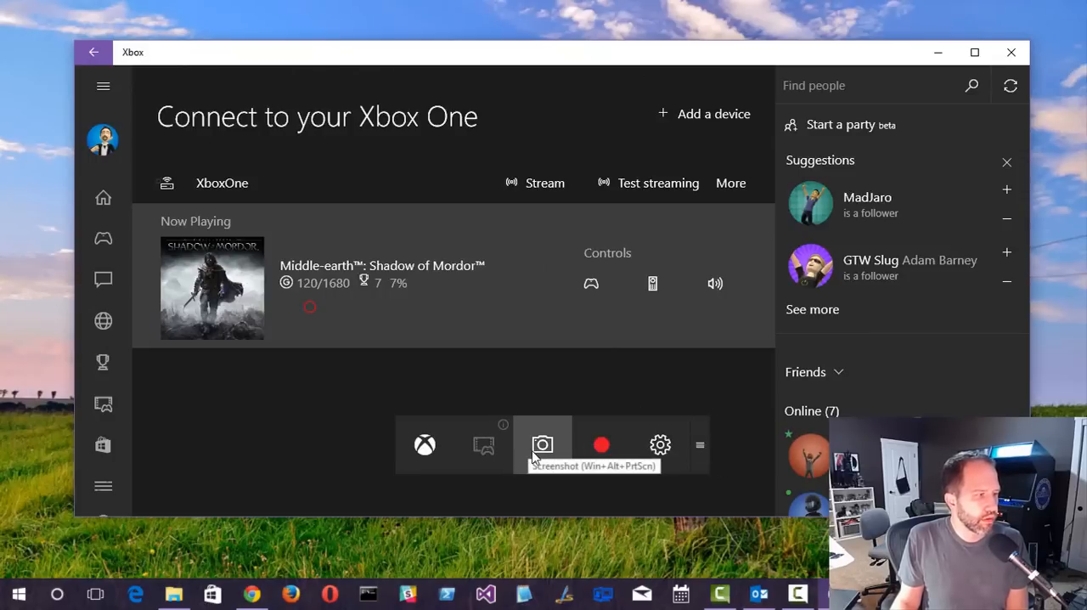
click(660, 445)
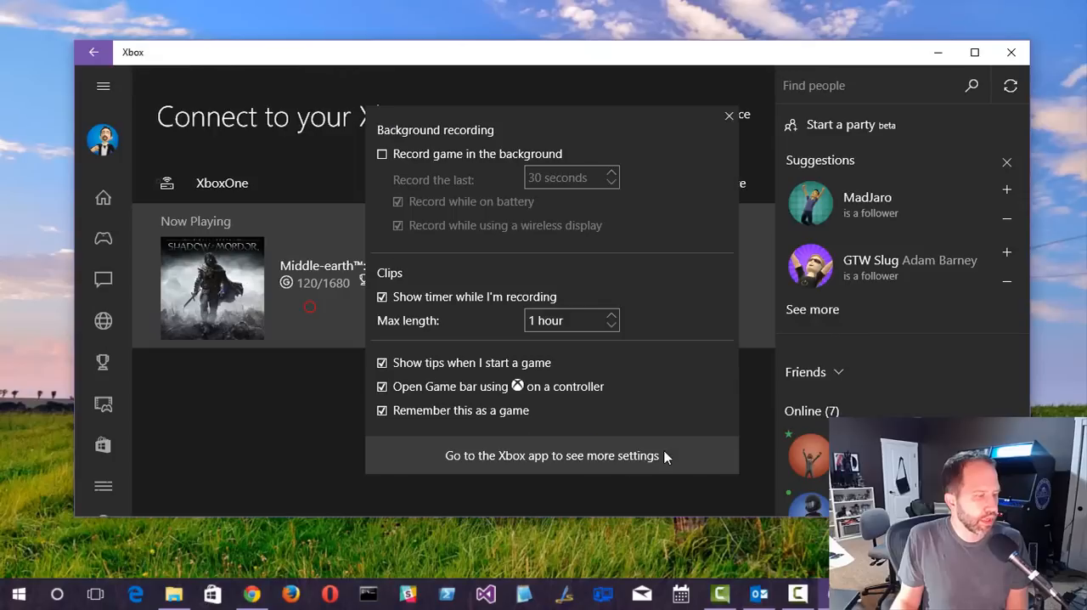
mouse_move(656, 435)
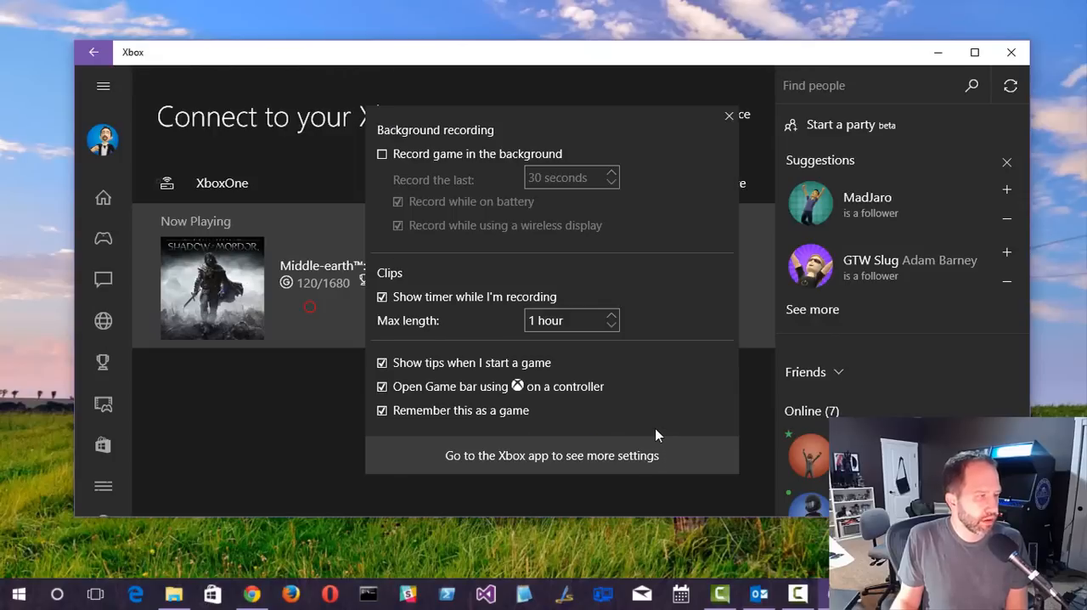
mouse_move(729, 126)
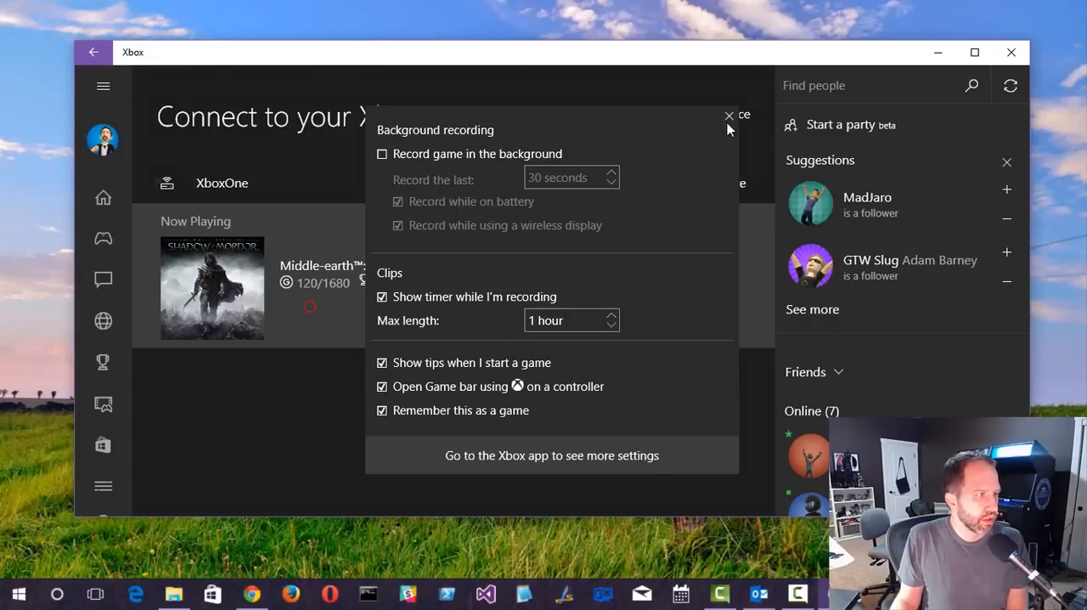
click(729, 116)
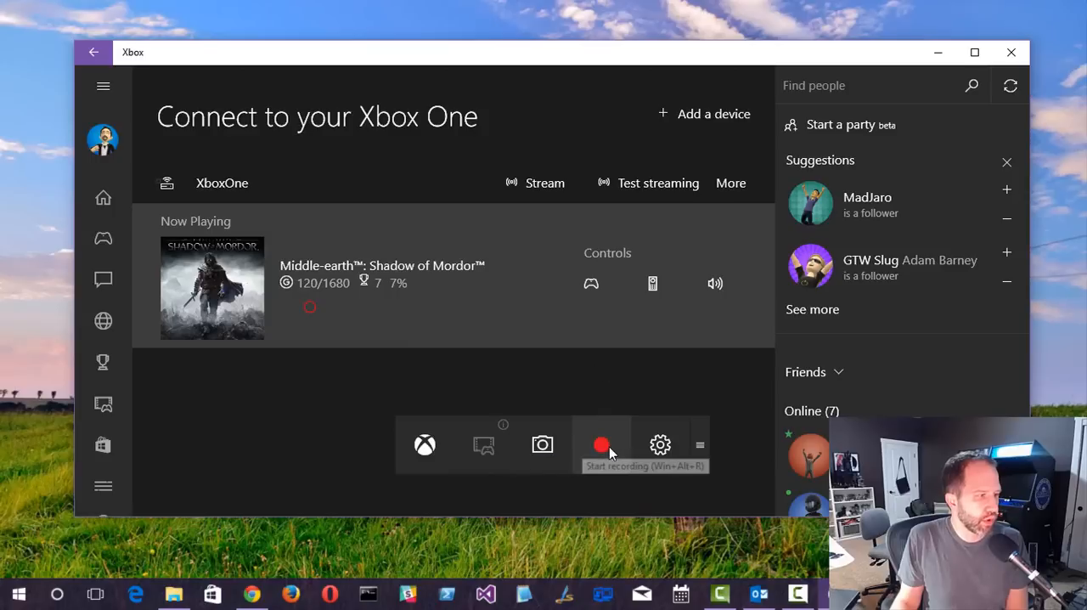
- Record a roughly three-second Game Bar clip of the connection page and stop it
click(601, 445)
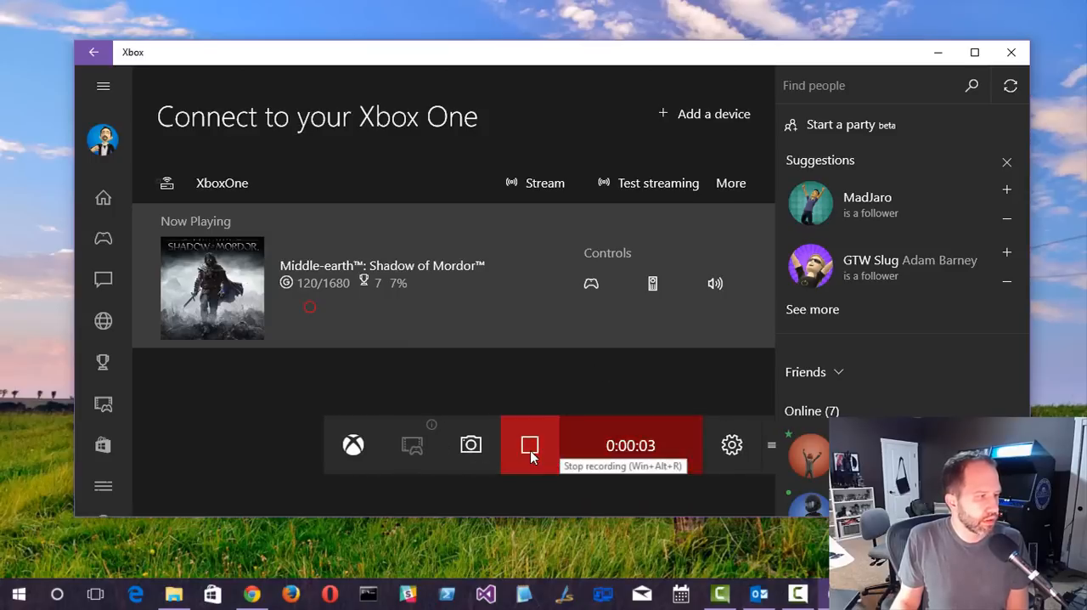
click(530, 445)
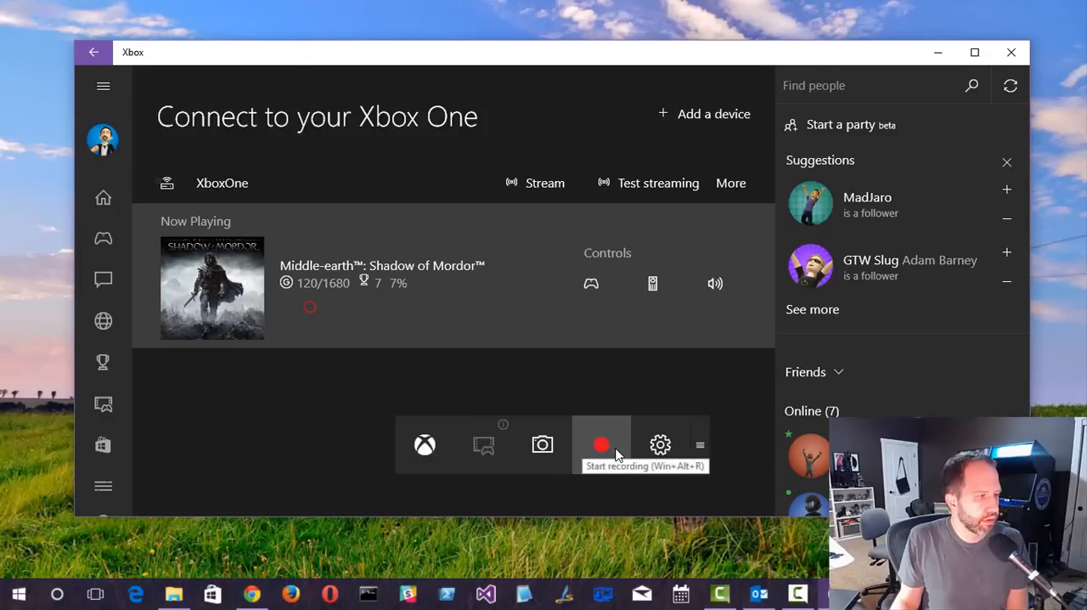
mouse_move(110, 214)
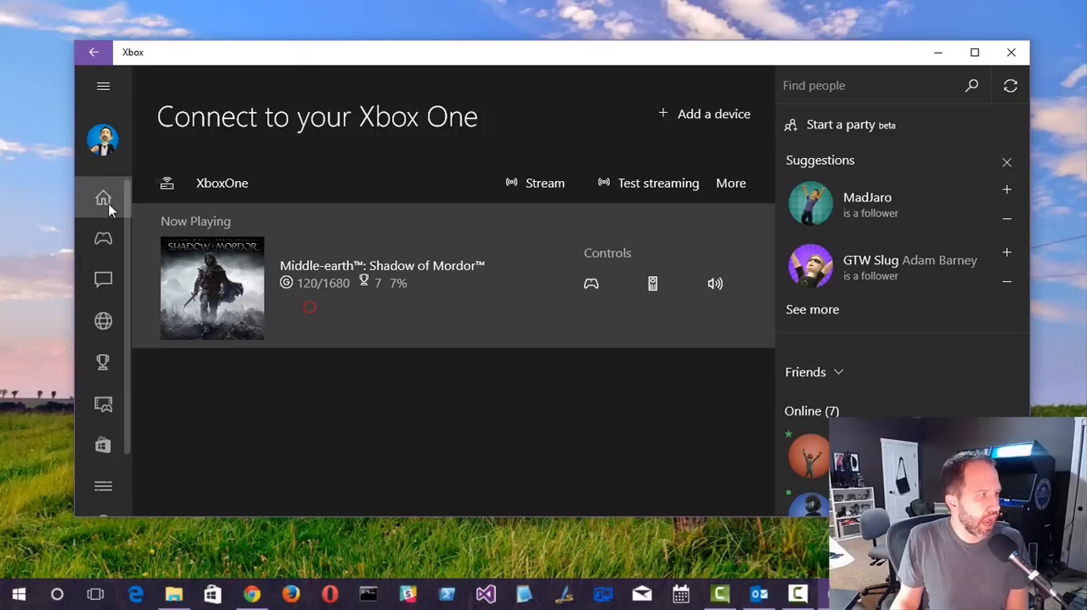
- From Home, play the new three-second clip in Game DVR and reveal its MP4 in the Captures folder
click(102, 238)
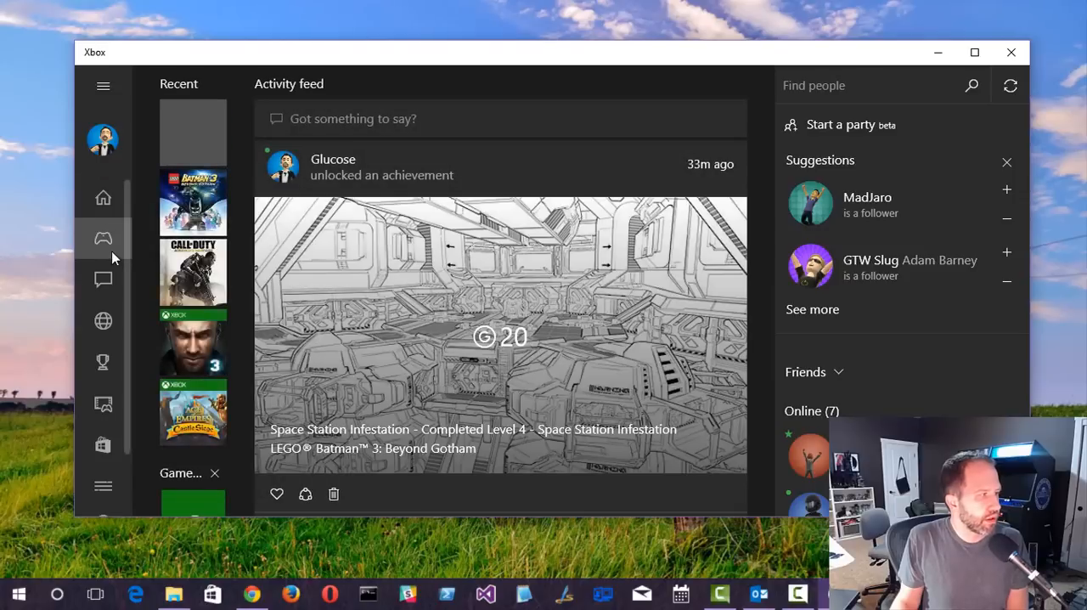
click(102, 405)
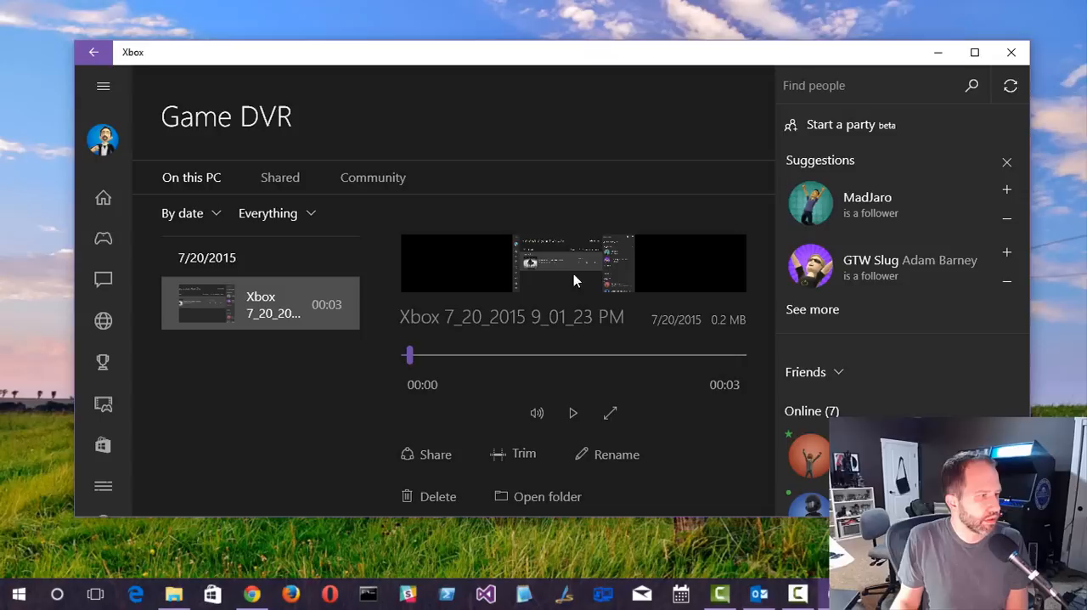
click(572, 413)
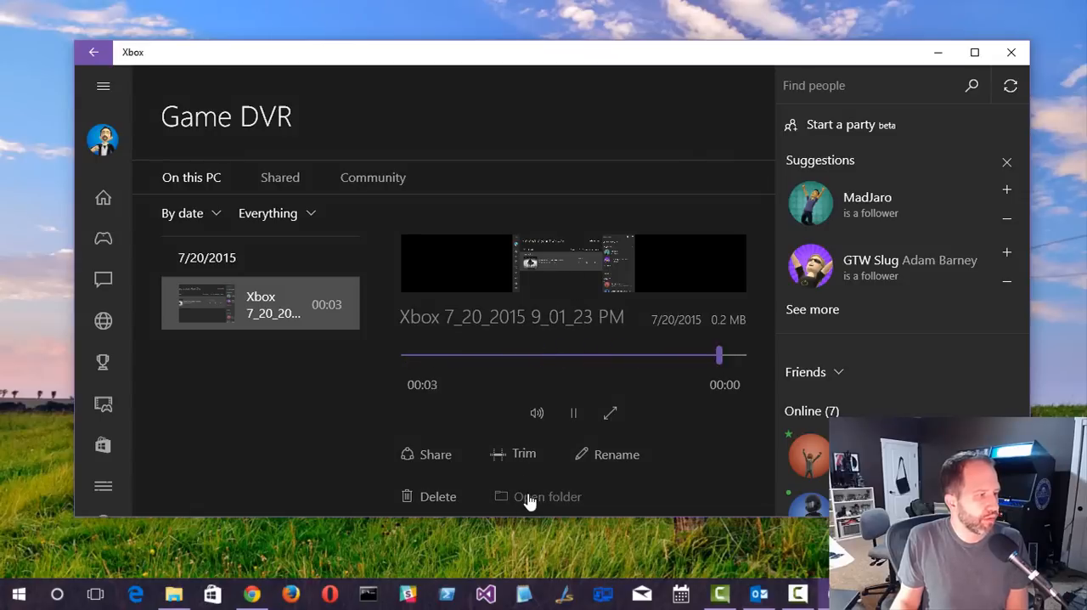
click(545, 497)
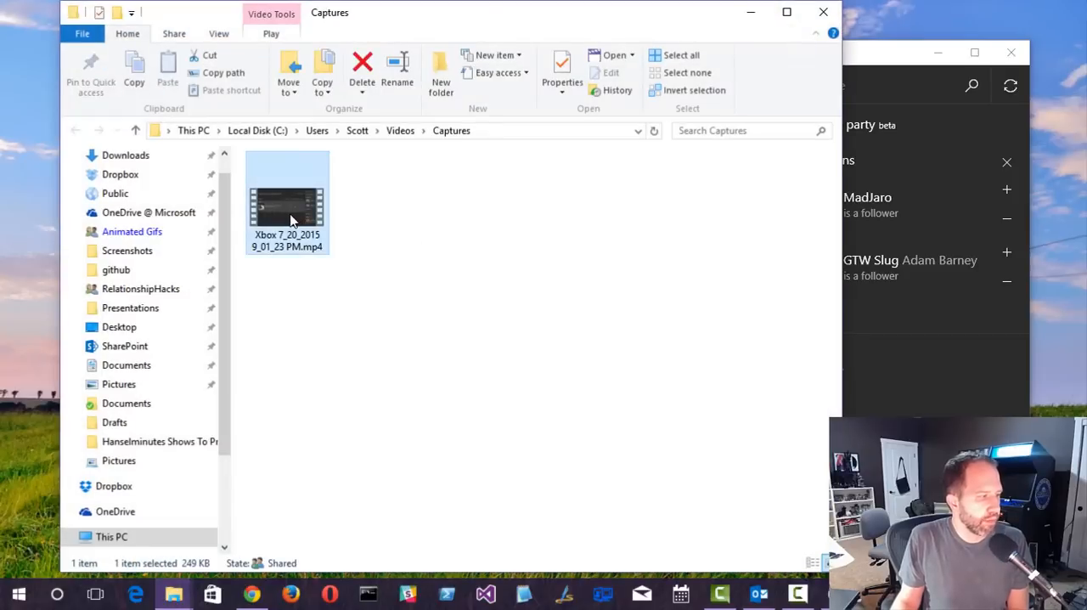
mouse_move(785, 85)
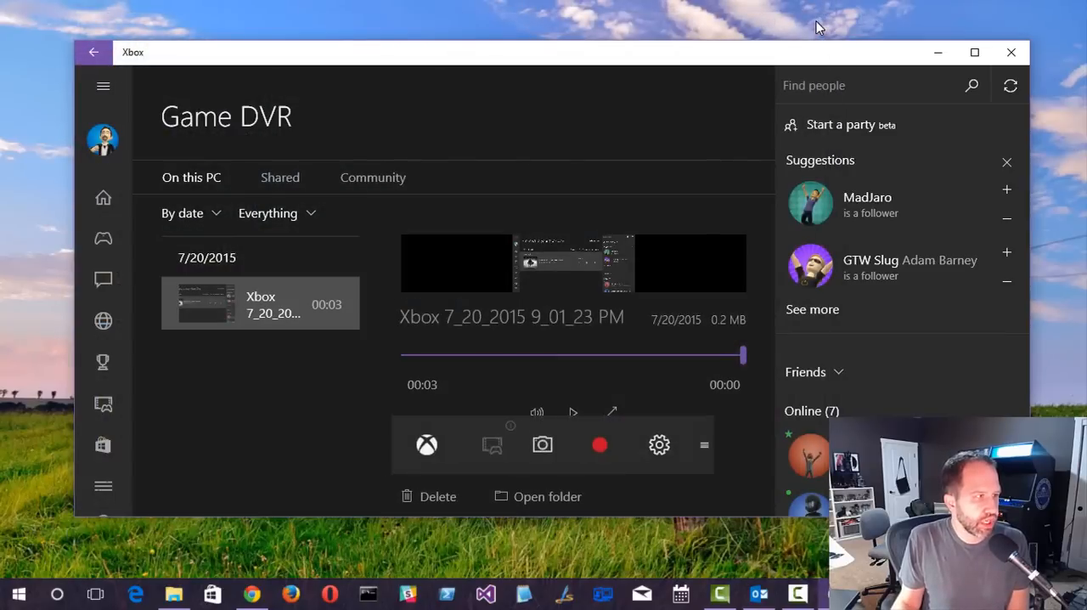
mouse_move(701, 444)
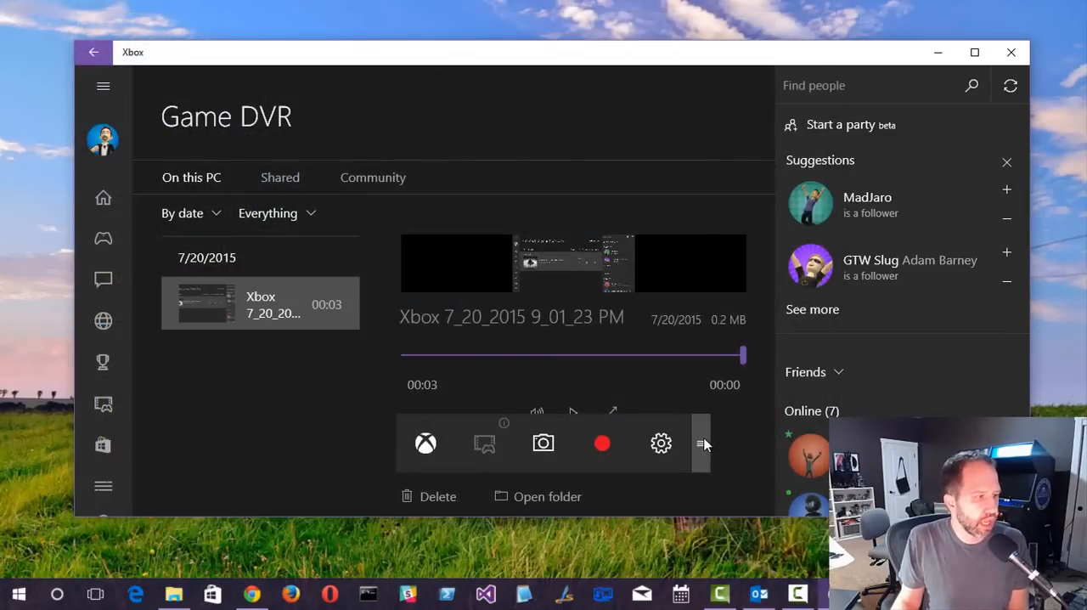
mouse_move(754, 309)
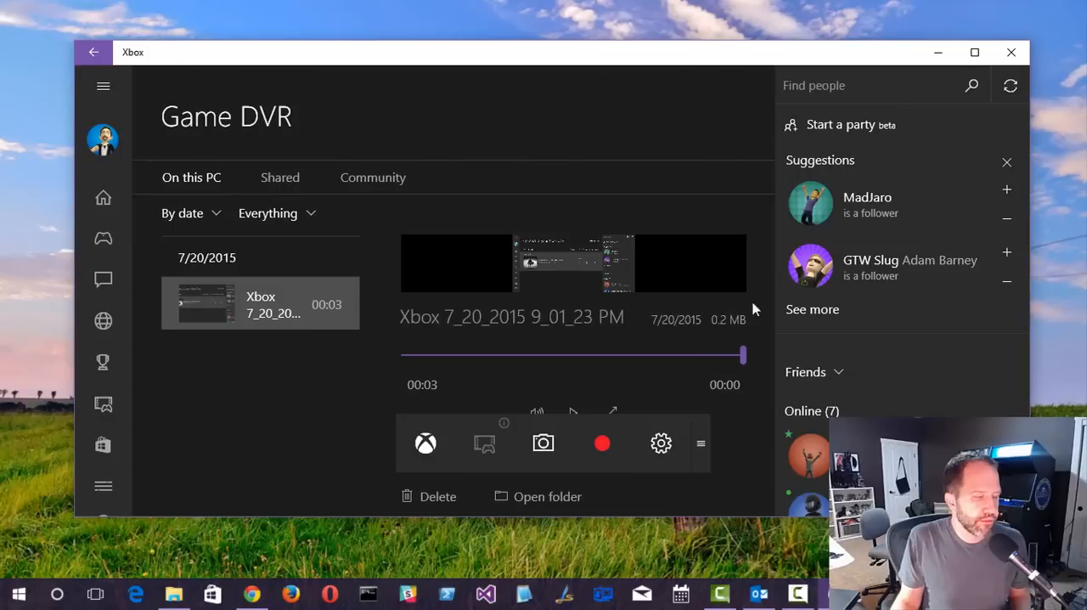
mouse_move(865, 75)
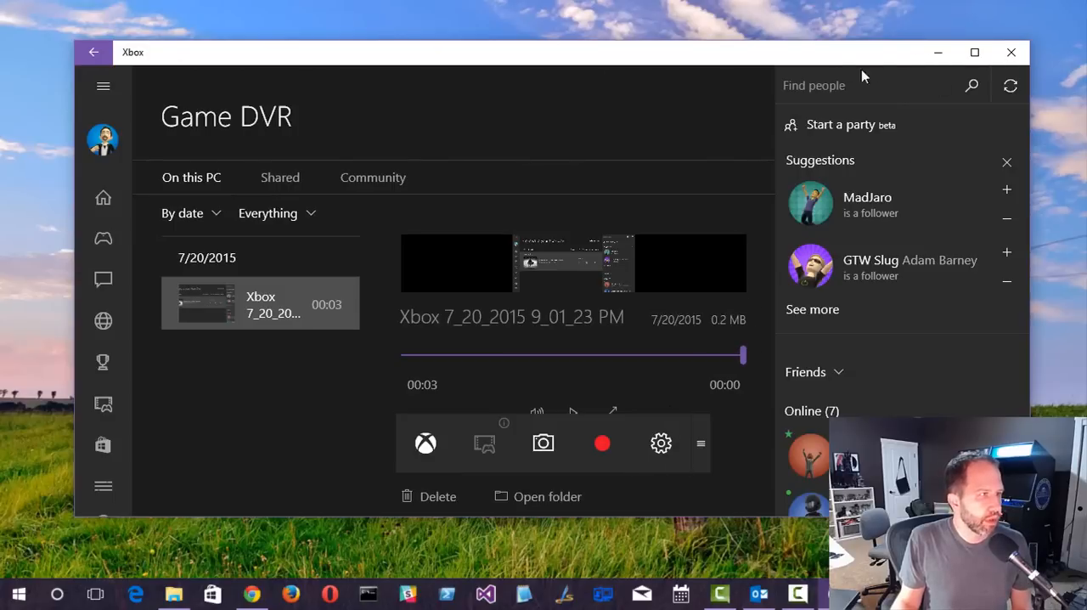
- Maximize the Xbox app on Game DVR and expand the sidebar to show section names
click(975, 51)
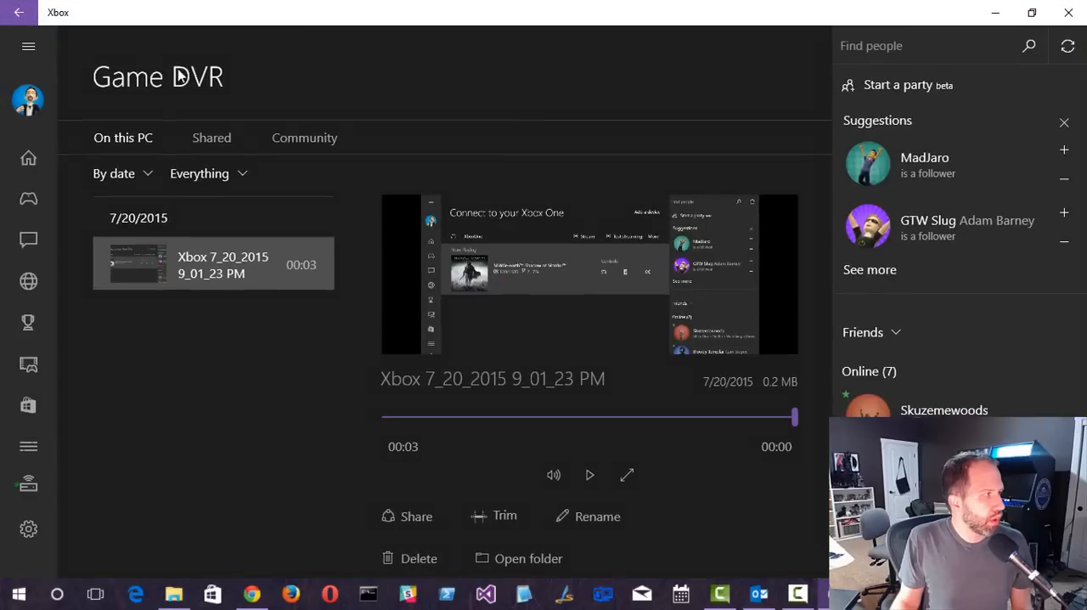
click(28, 46)
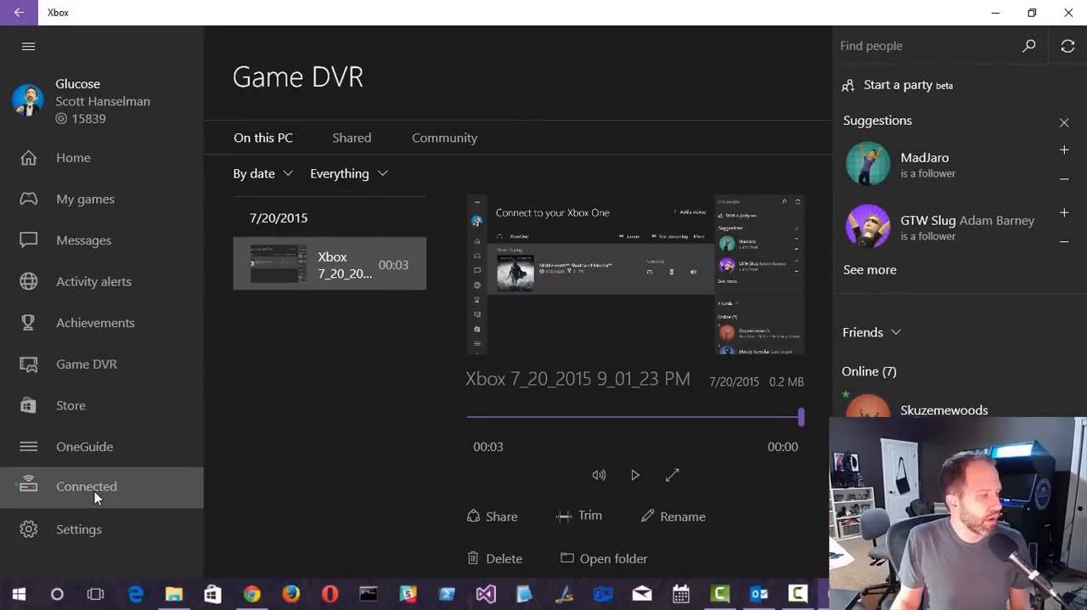
- From the Connected page, stream the XboxOne console showing Shadow of Mordor's main menu
click(85, 485)
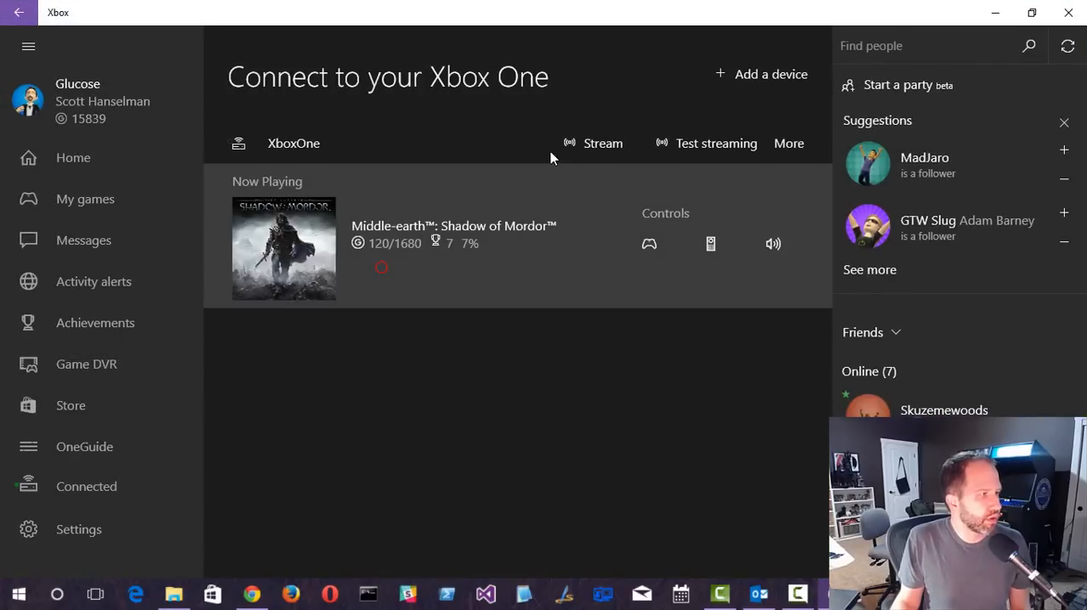
click(601, 143)
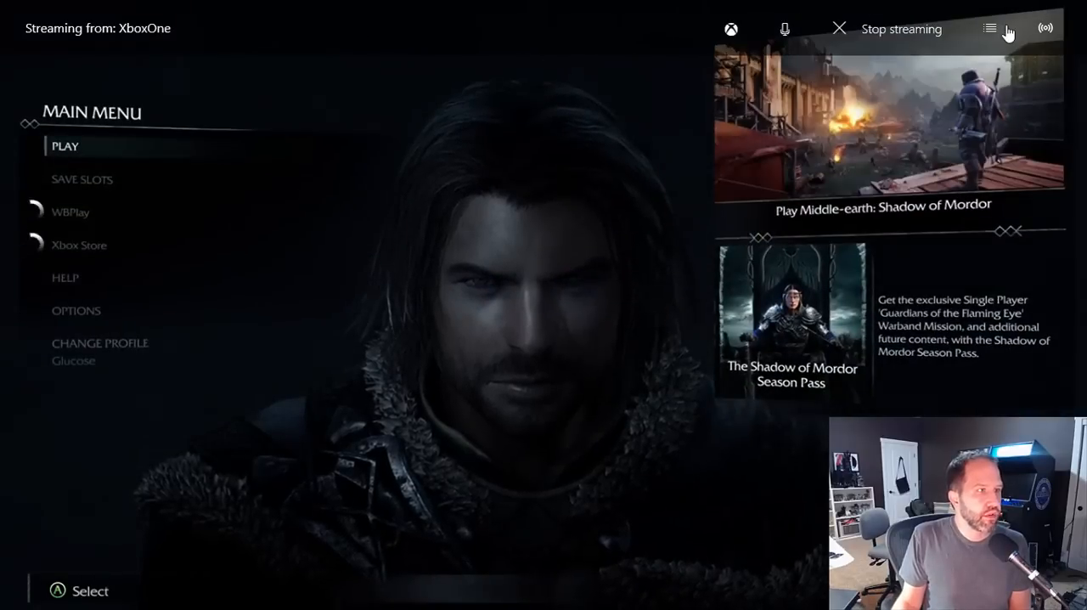
click(988, 27)
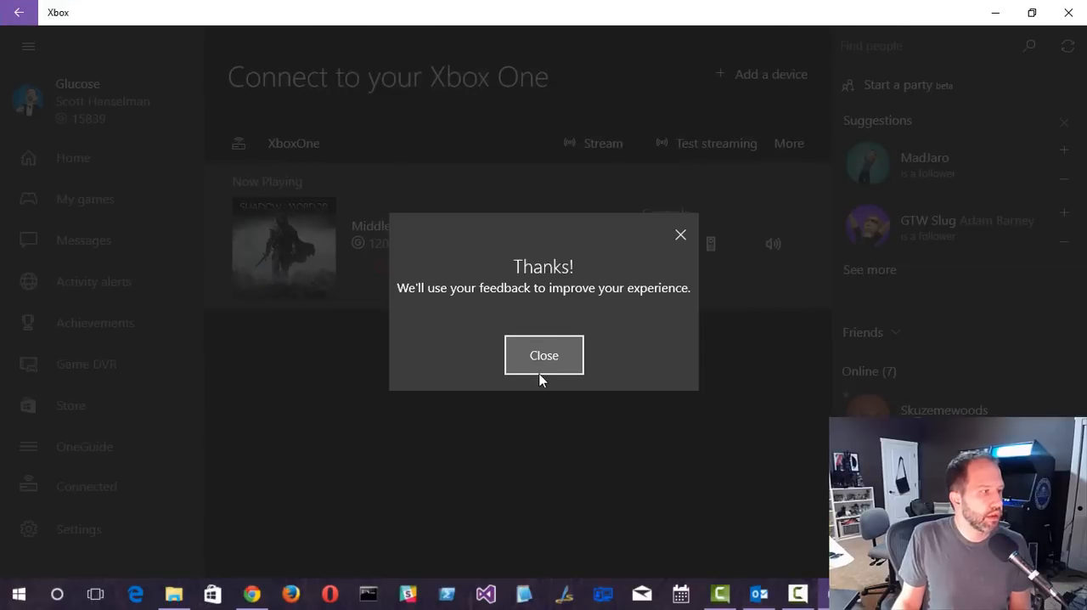
- Close the Thanks feedback dialog, returning to the Xbox One connection page
click(544, 355)
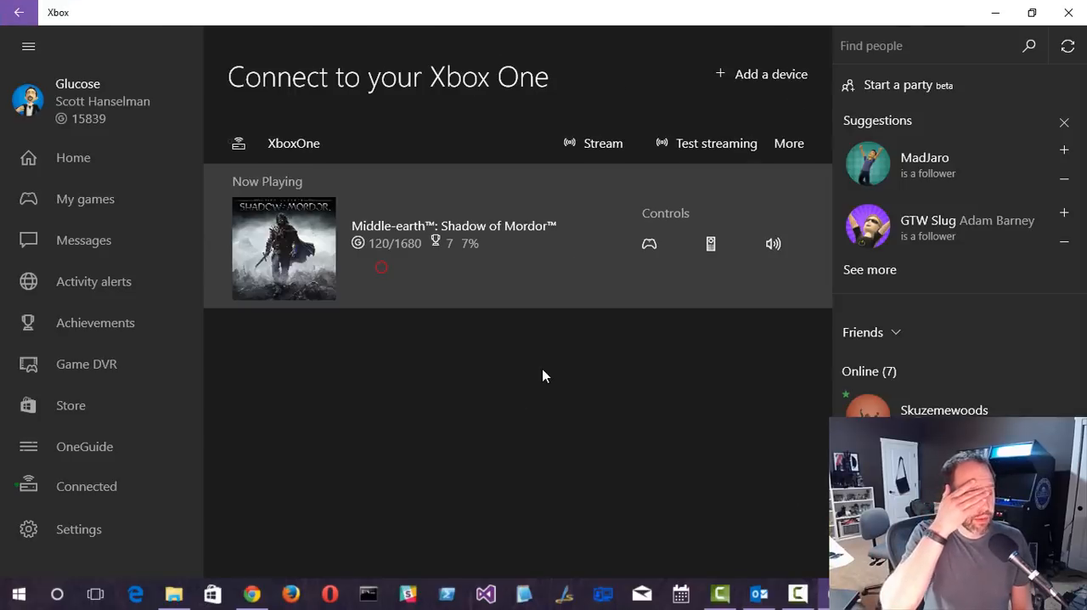
mouse_move(543, 367)
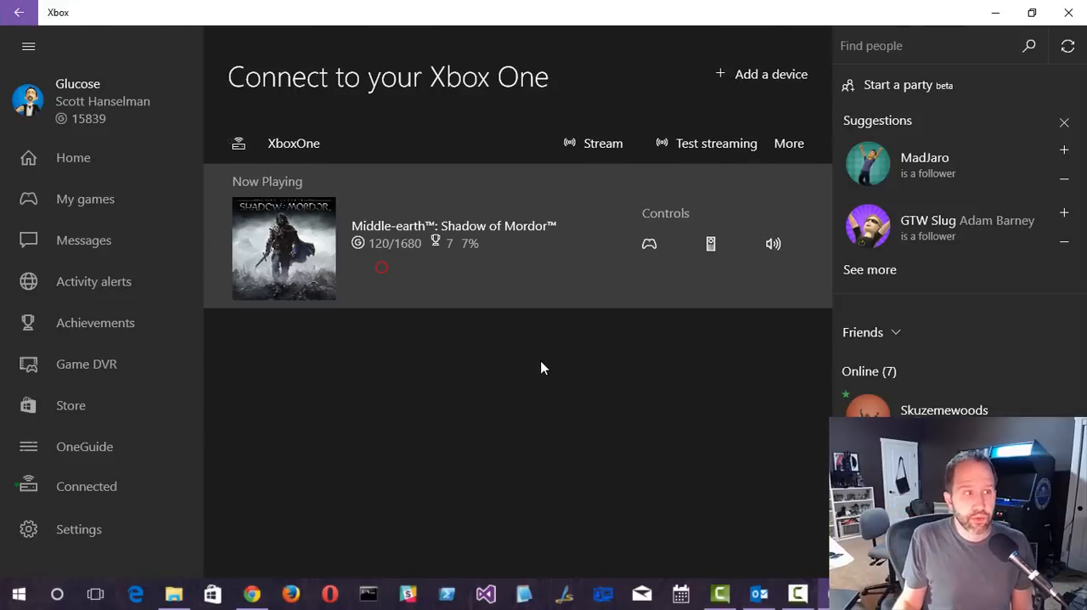